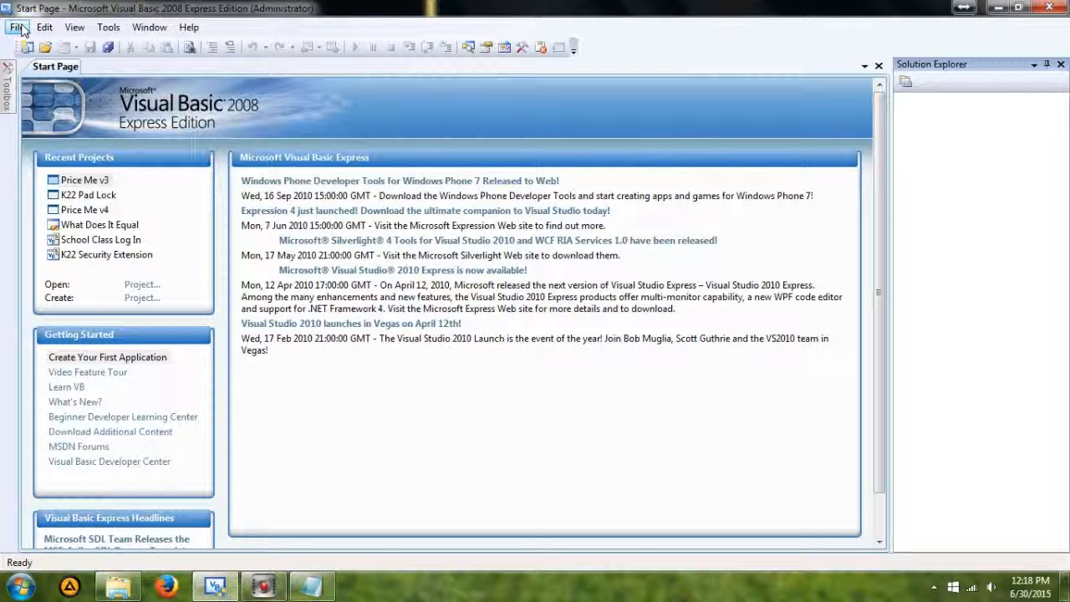
Create a new Windows Forms Application project named WindowsApplication1 from File > New Project.
click(42, 28)
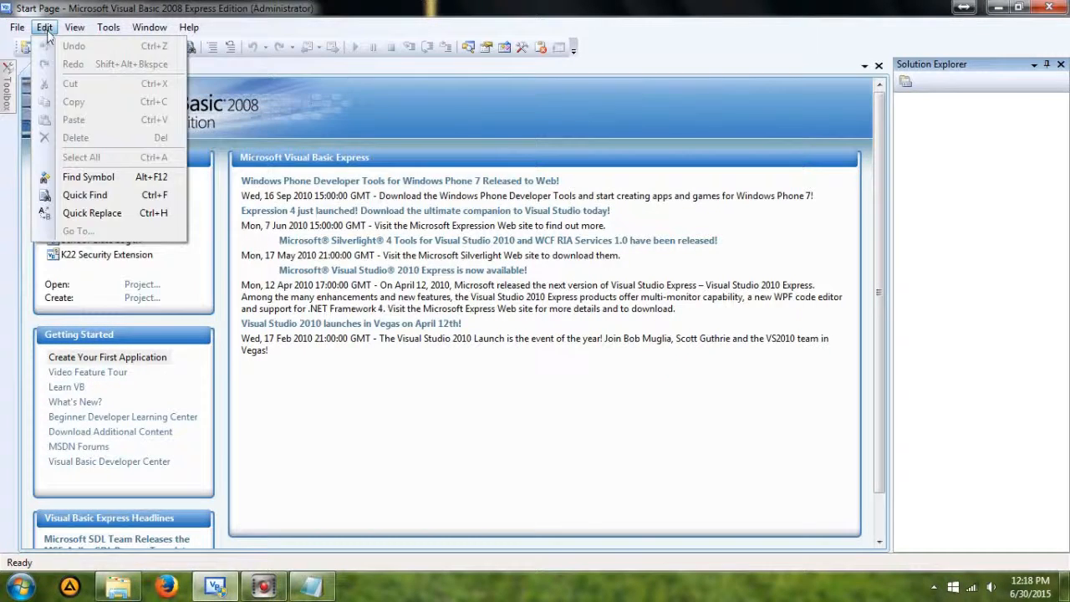
click(13, 28)
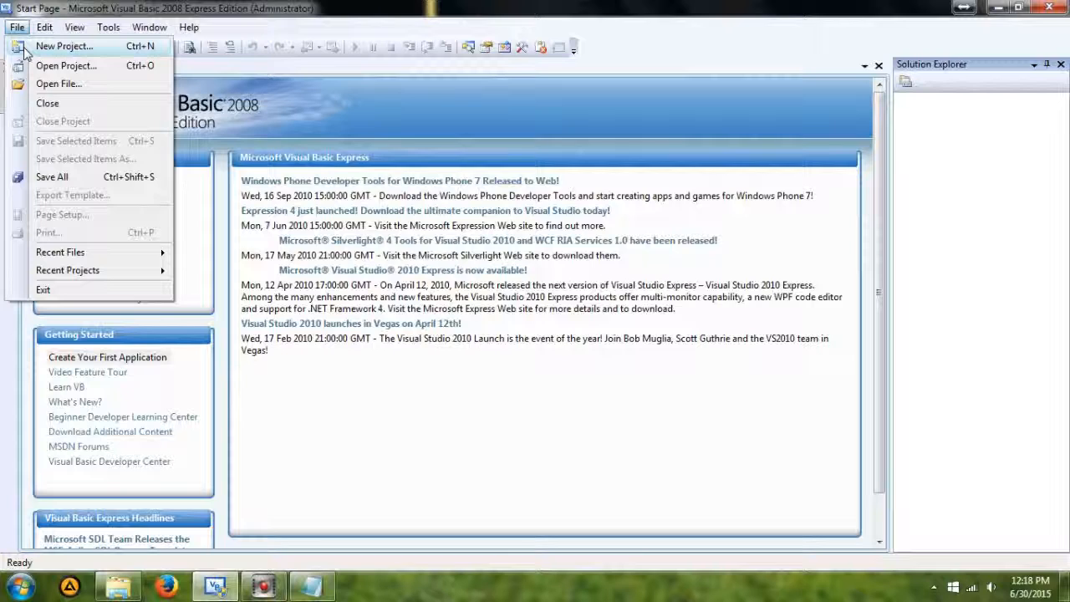
click(60, 46)
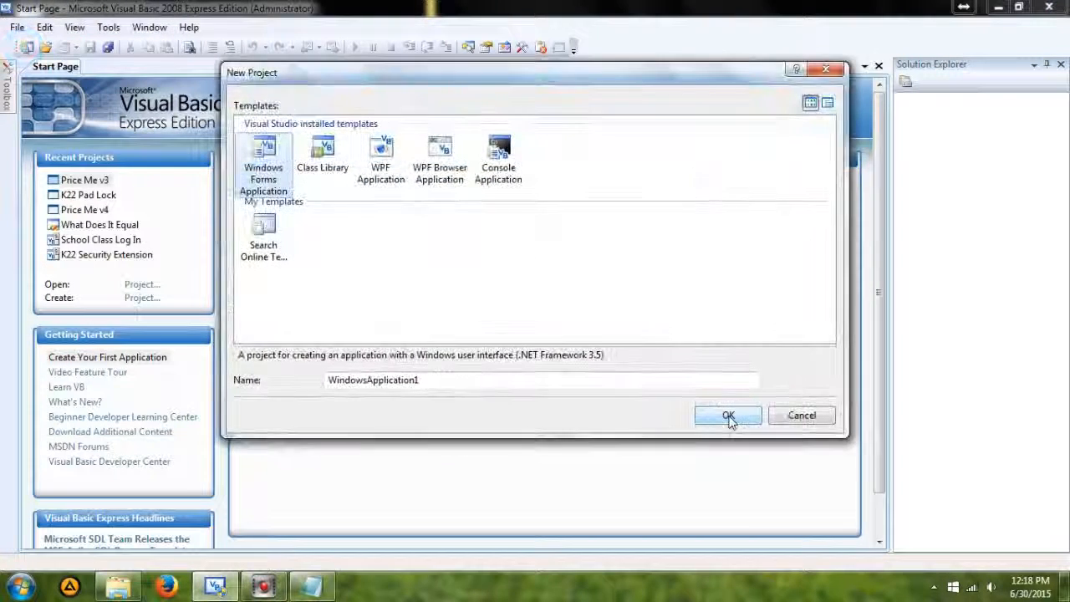
click(728, 415)
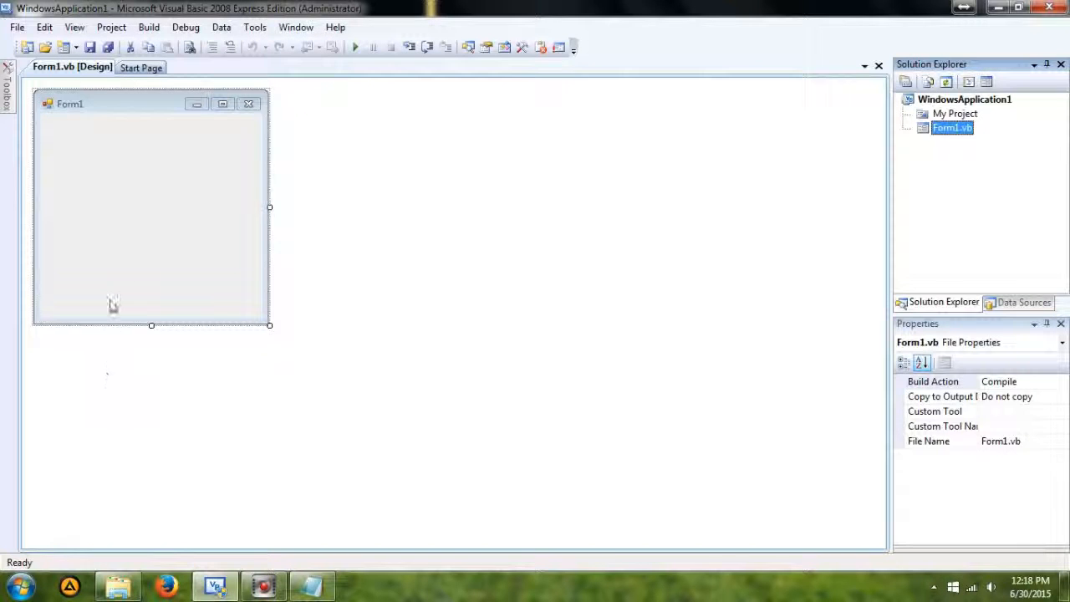
Resize Form1 in the designer to 509 by 336.
click(151, 209)
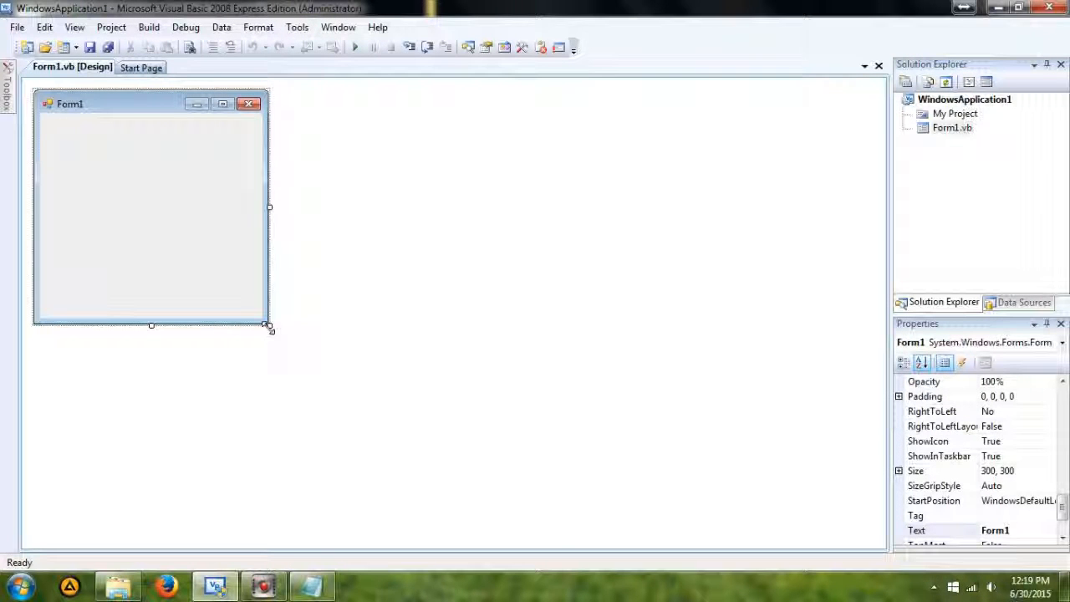
drag(269, 328, 433, 354)
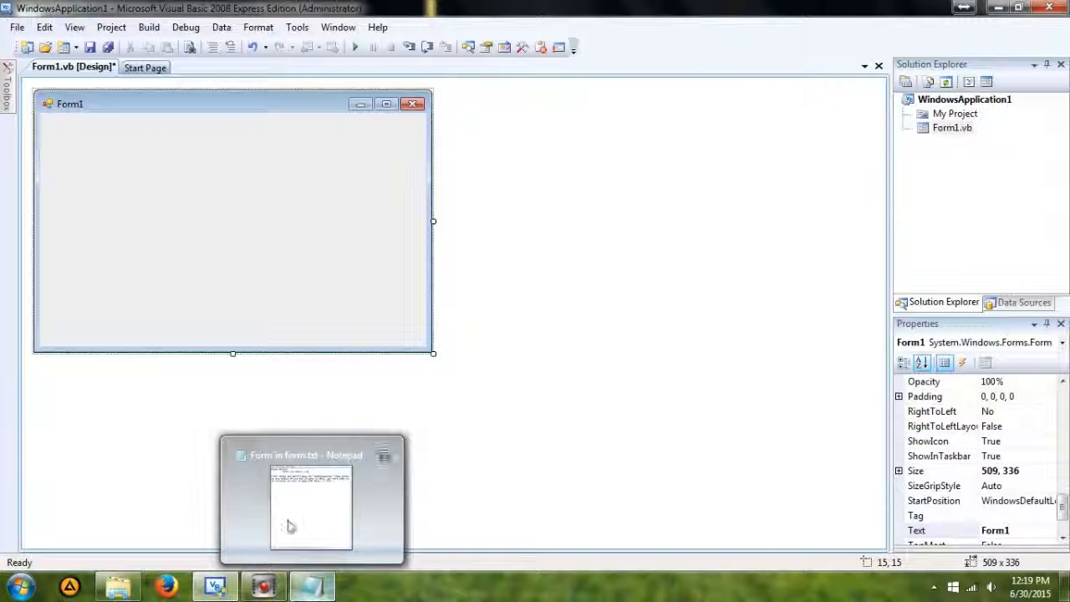
click(307, 510)
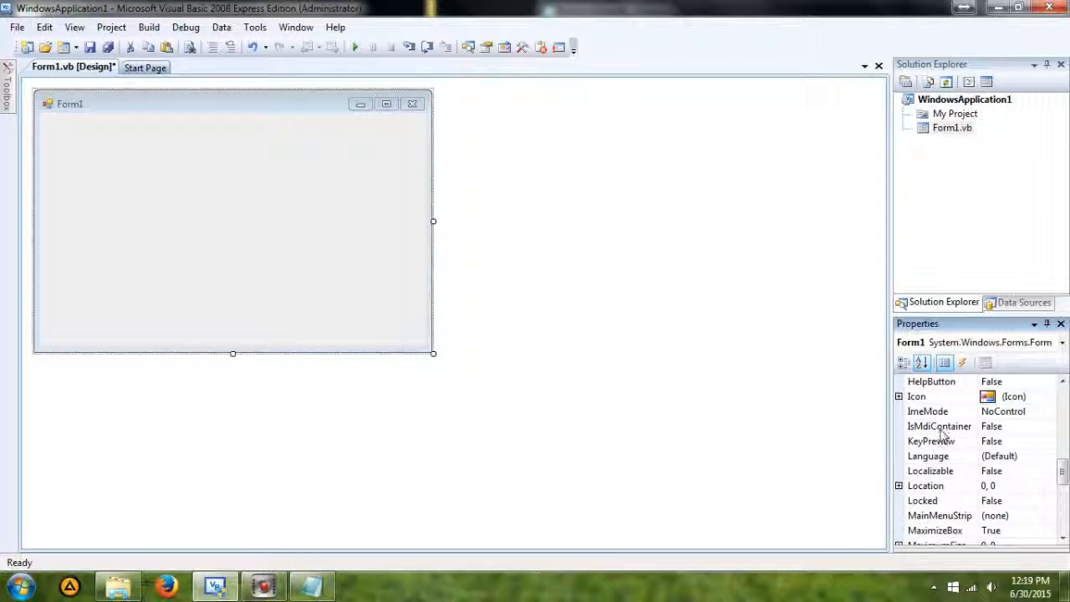
Set Form1's IsMdiContainer to True and bring up the Notepad code notes.
click(993, 425)
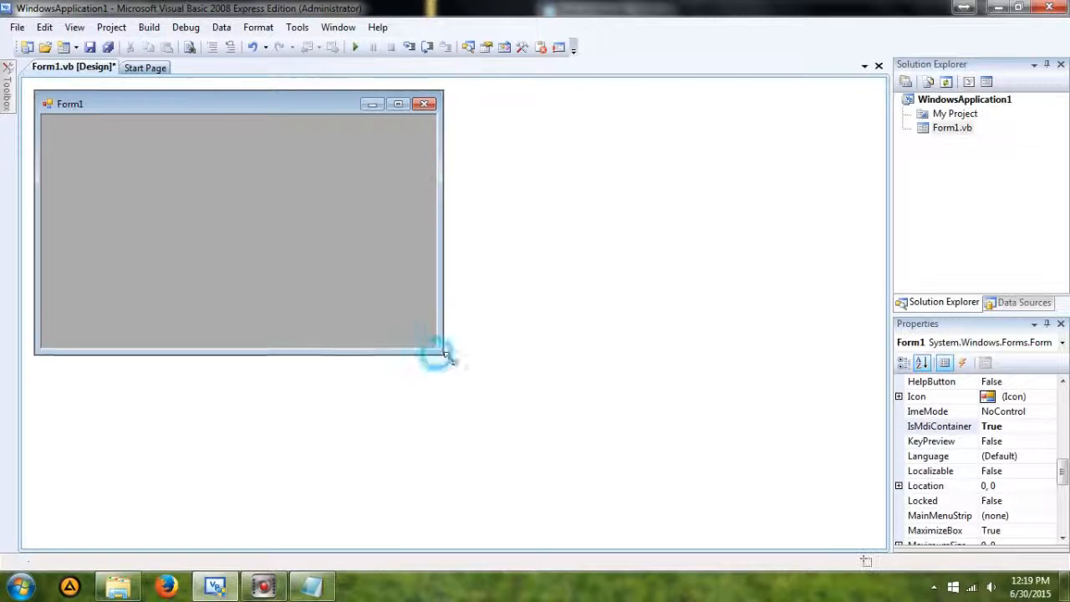
click(315, 587)
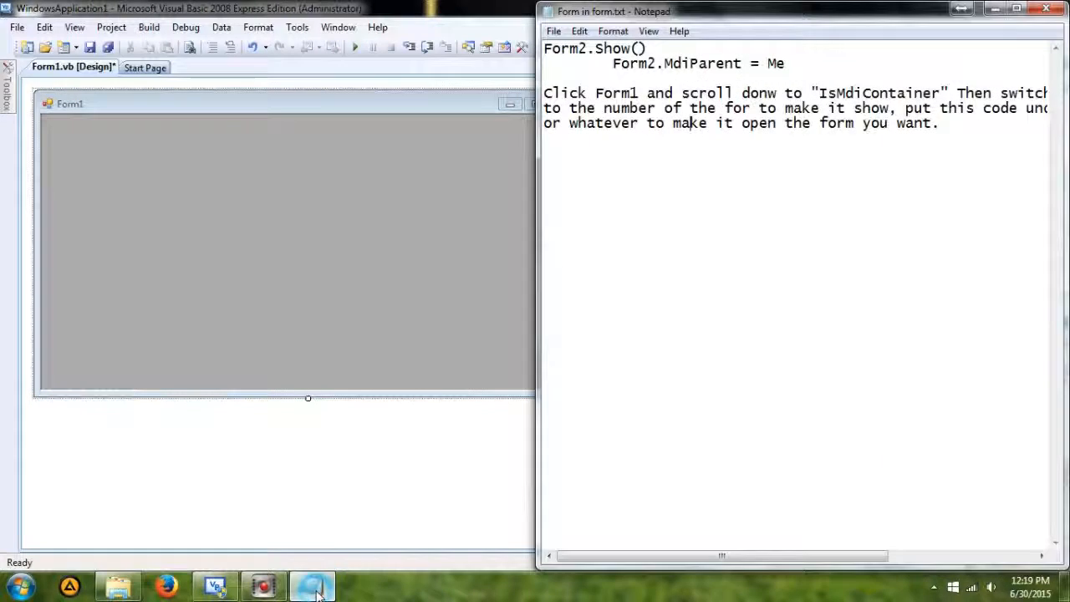
mouse_move(344, 410)
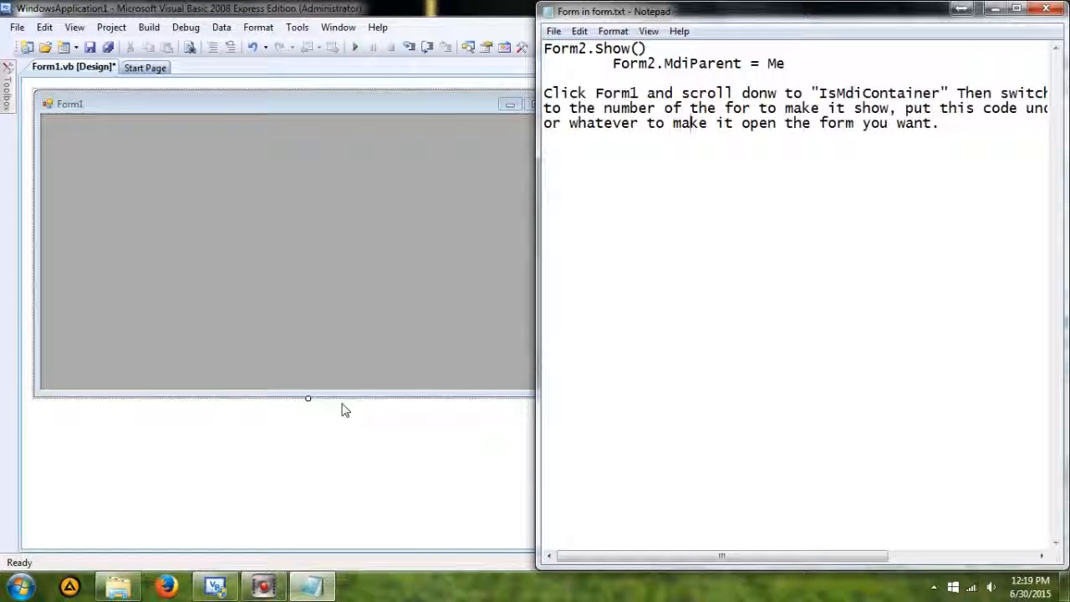
mouse_move(331, 329)
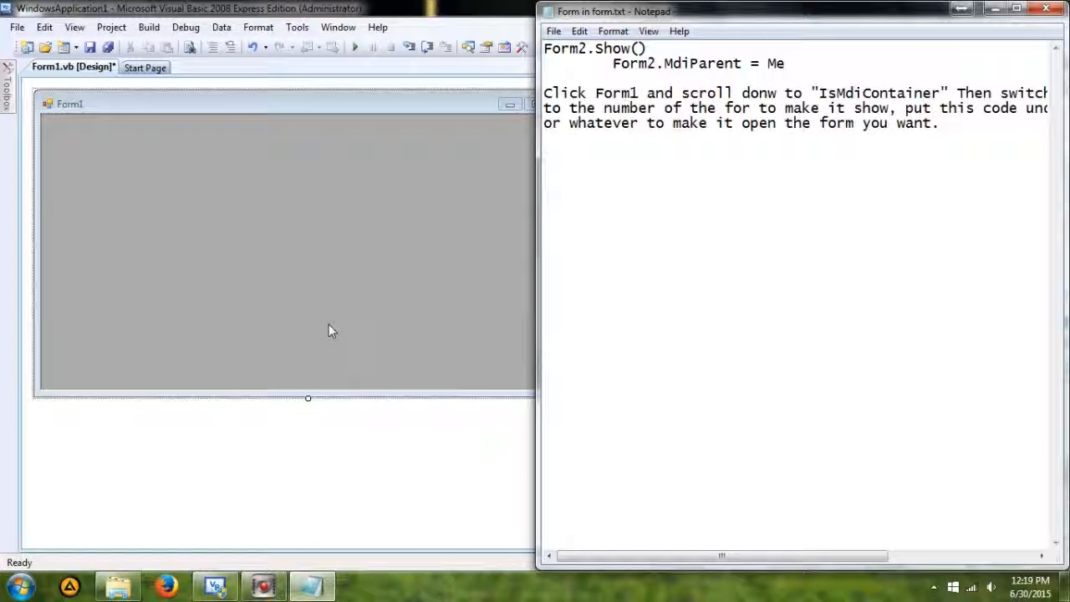
mouse_move(268, 111)
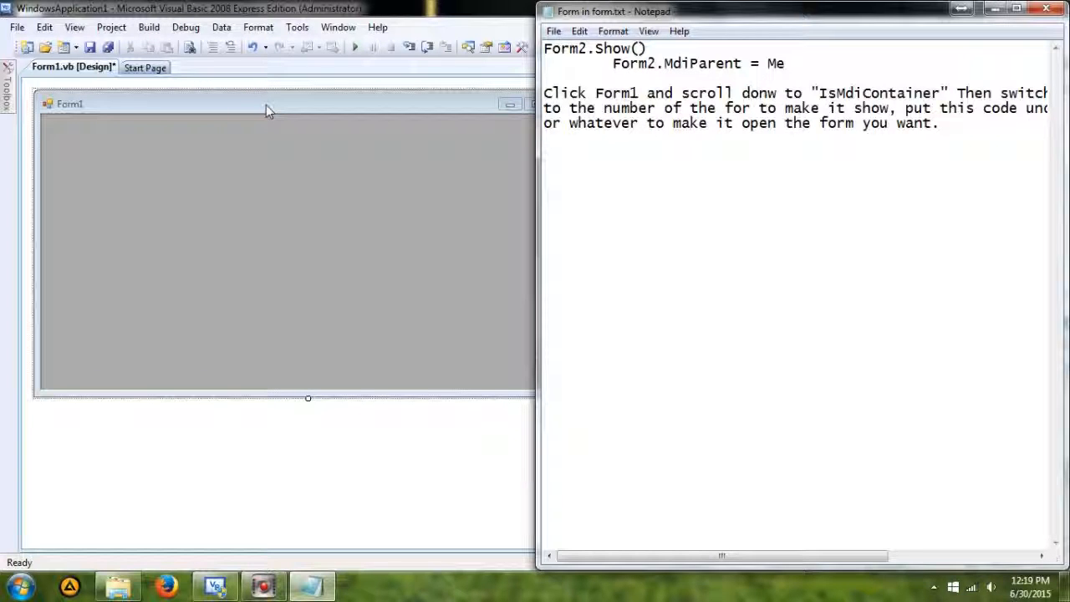
Add a blank Windows Form named Form2.vb and view it in the designer.
click(77, 48)
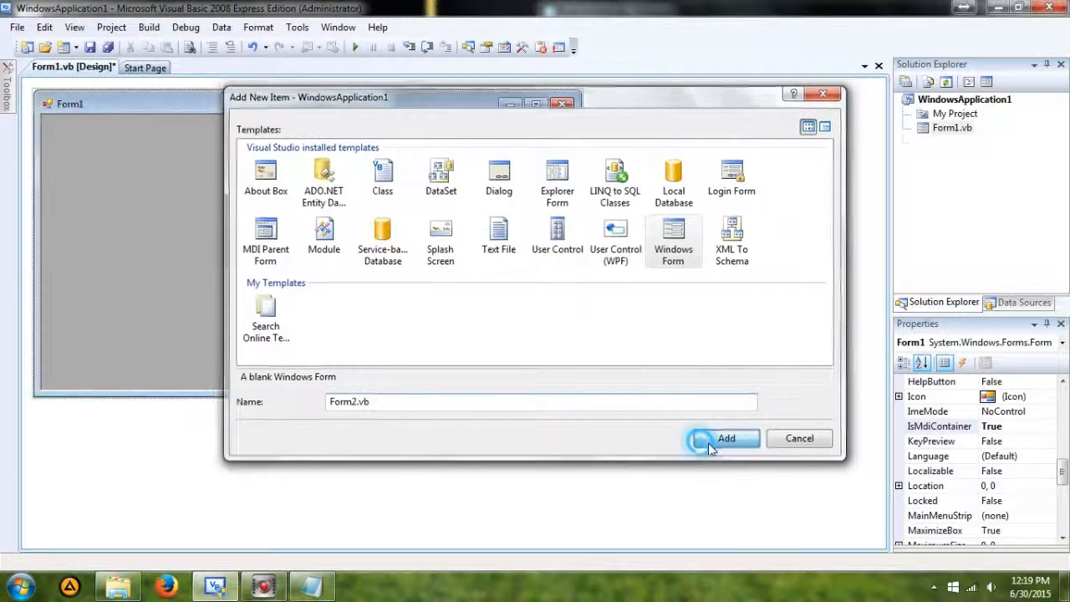
click(725, 438)
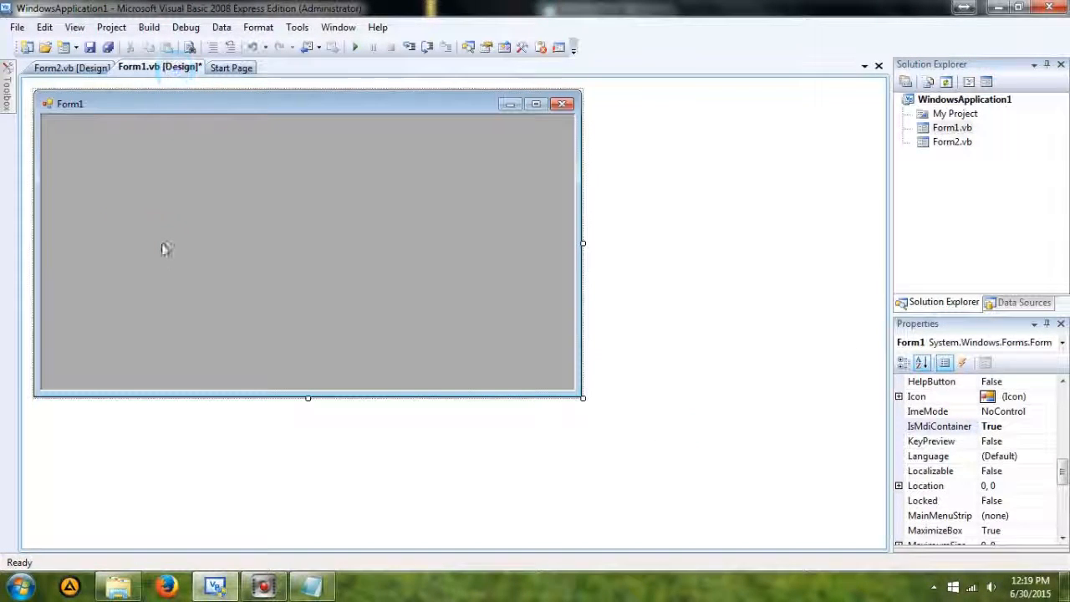
click(125, 68)
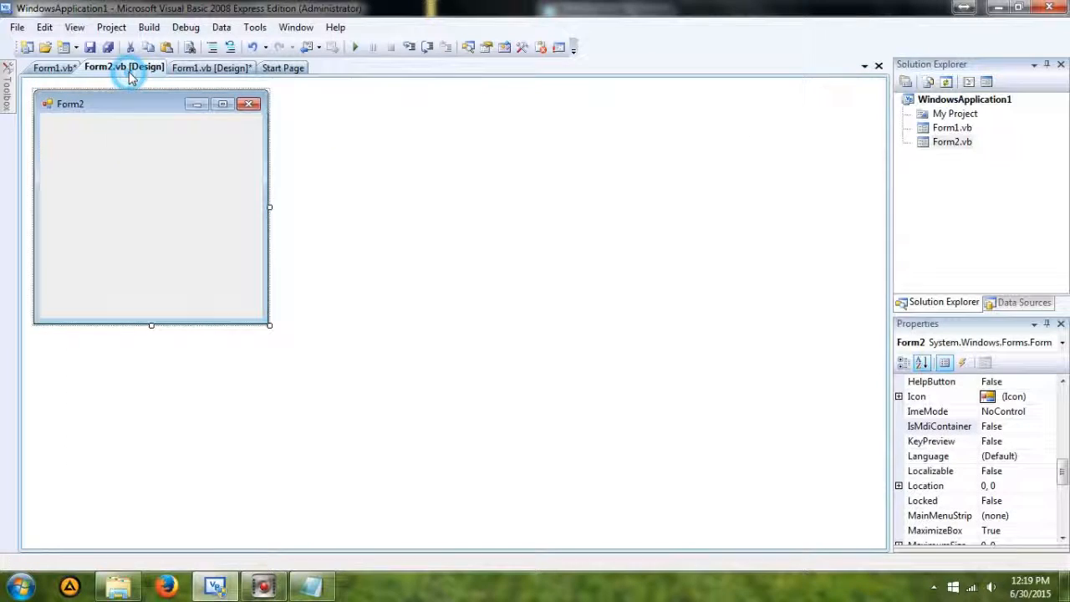
Back on Form1, double-click Button1 to write its Form2.Show() MDI child handler.
click(46, 68)
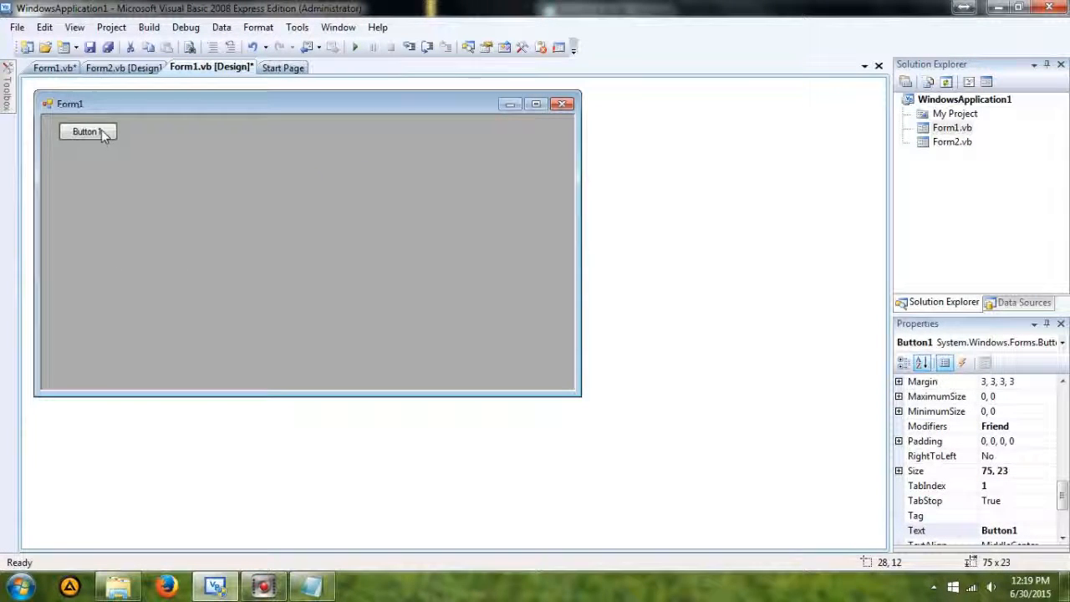
double_click(82, 132)
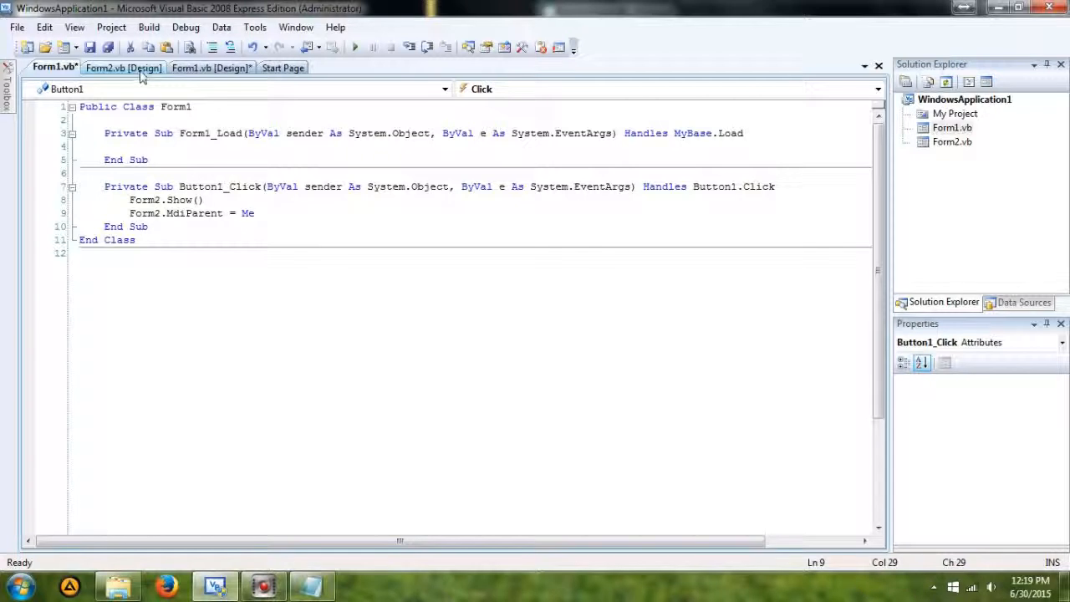
Run the app, verify Button1 opens Form2 inside Form1, then close it.
click(219, 67)
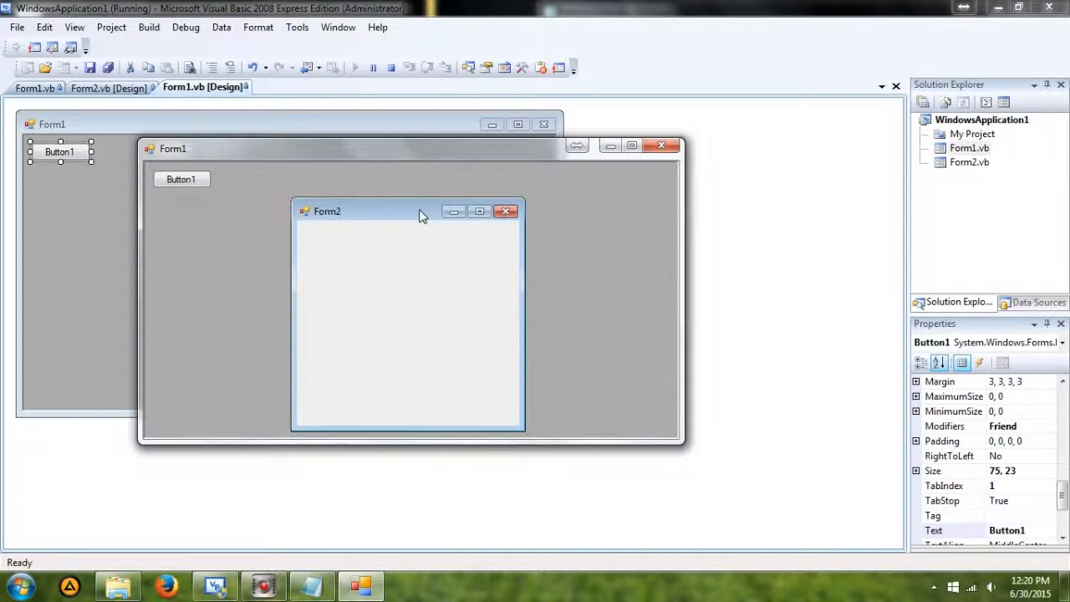
mouse_move(382, 217)
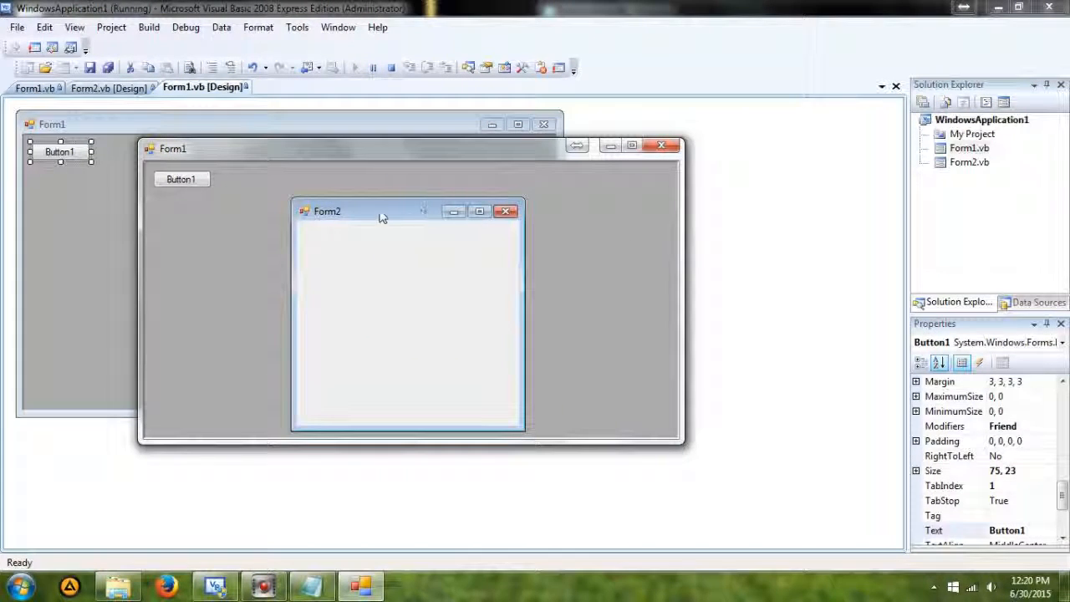
mouse_move(268, 220)
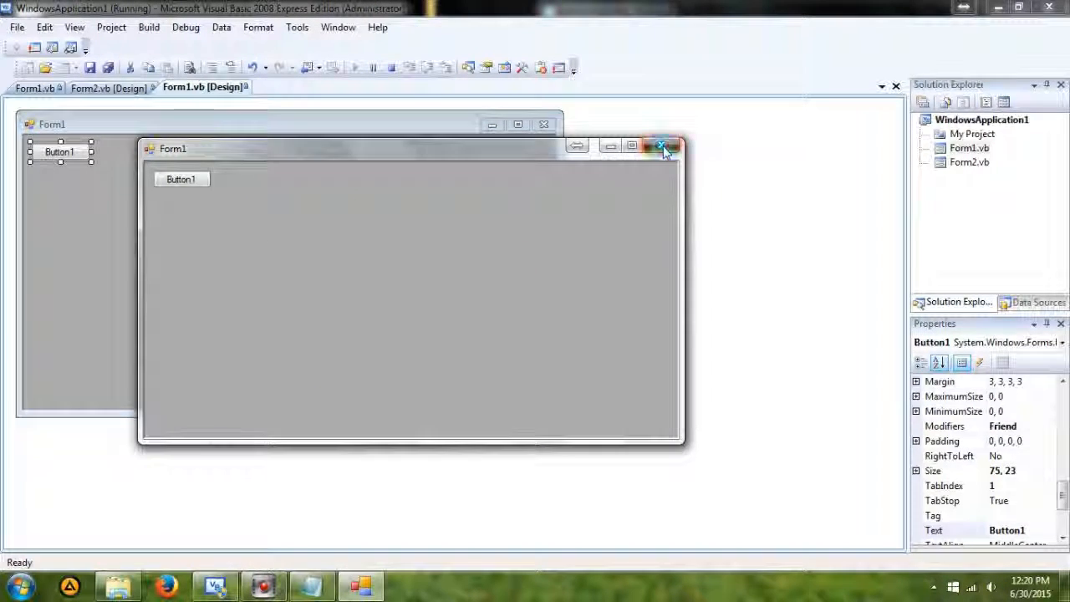
click(658, 146)
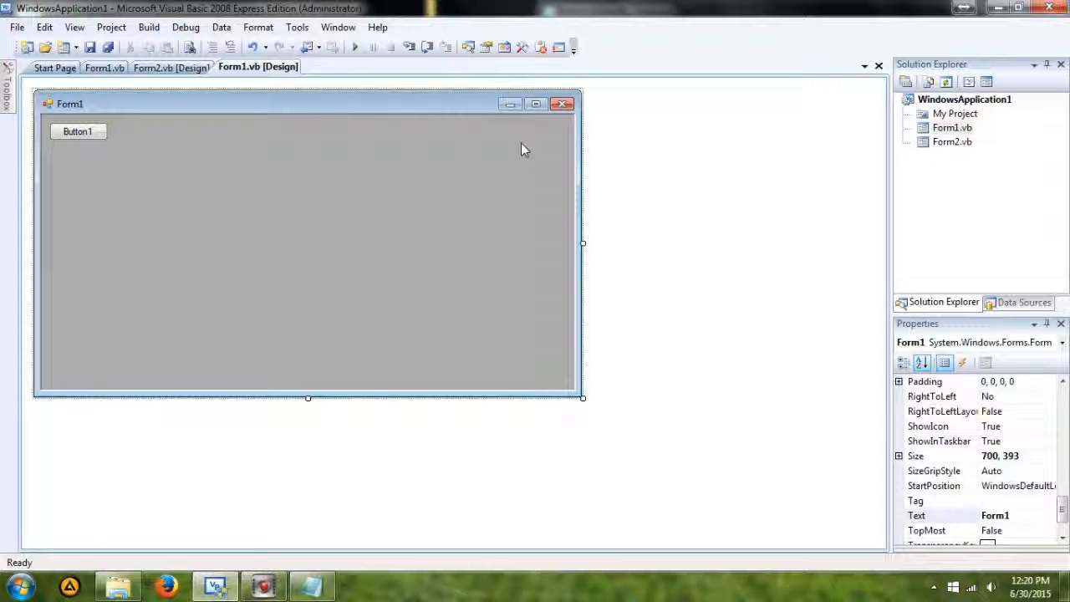
mouse_move(294, 542)
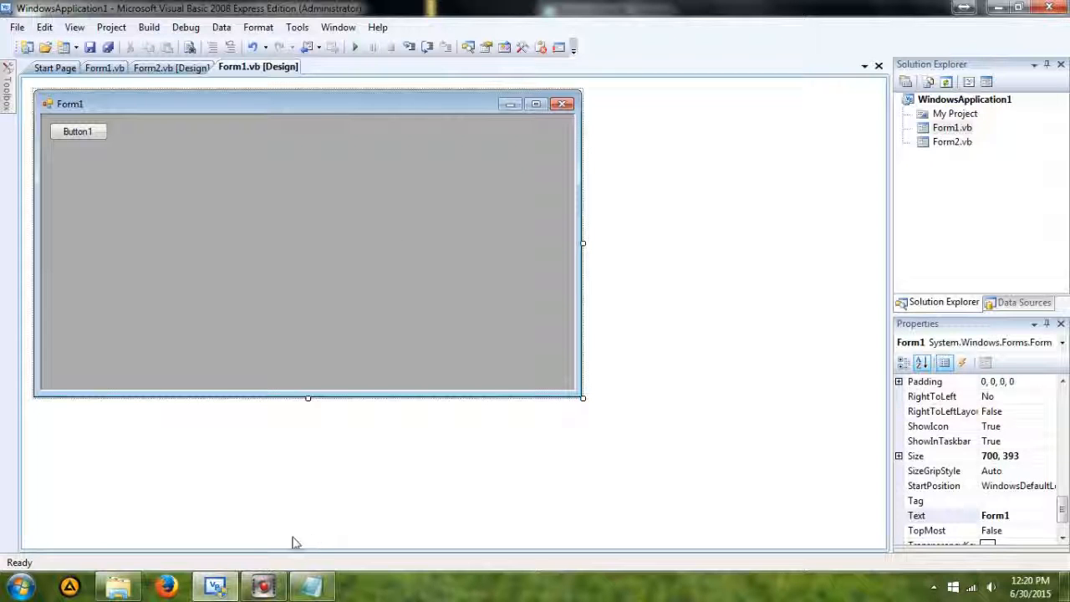